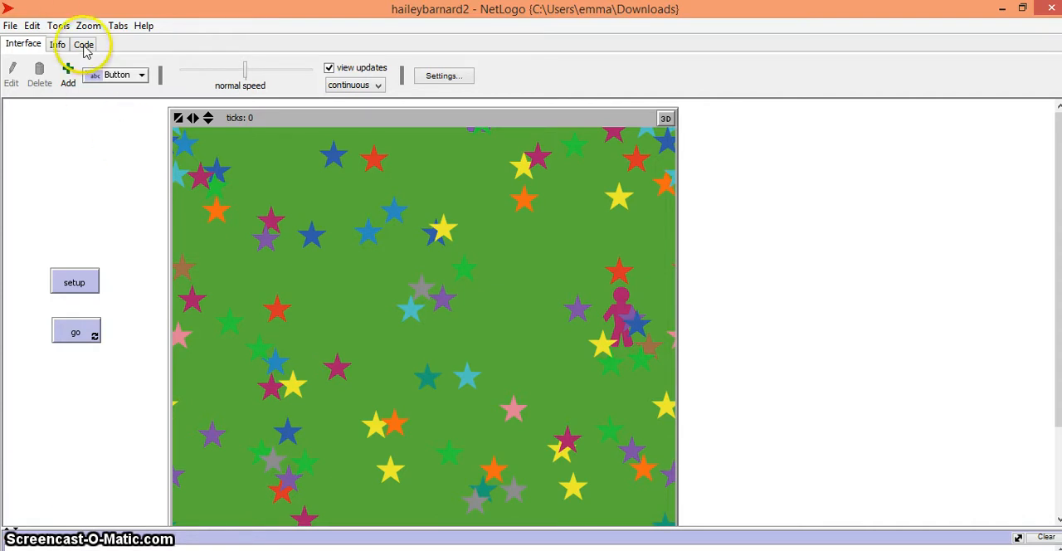
View the model's code, where setup paints every patch green, and open the Tools menu
{"action": "left_click", "coordinate": [83, 44]}
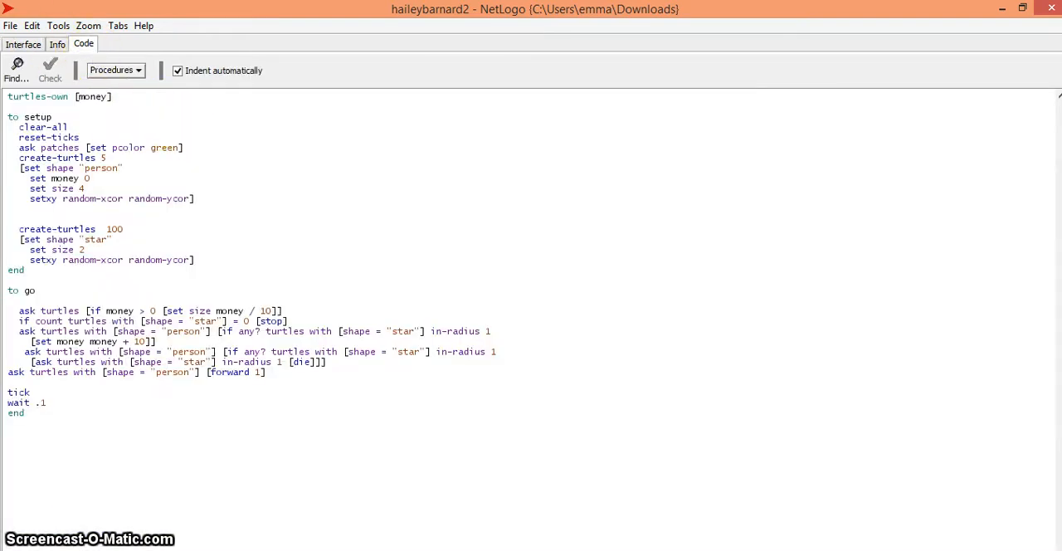
{"action": "left_click", "coordinate": [58, 25]}
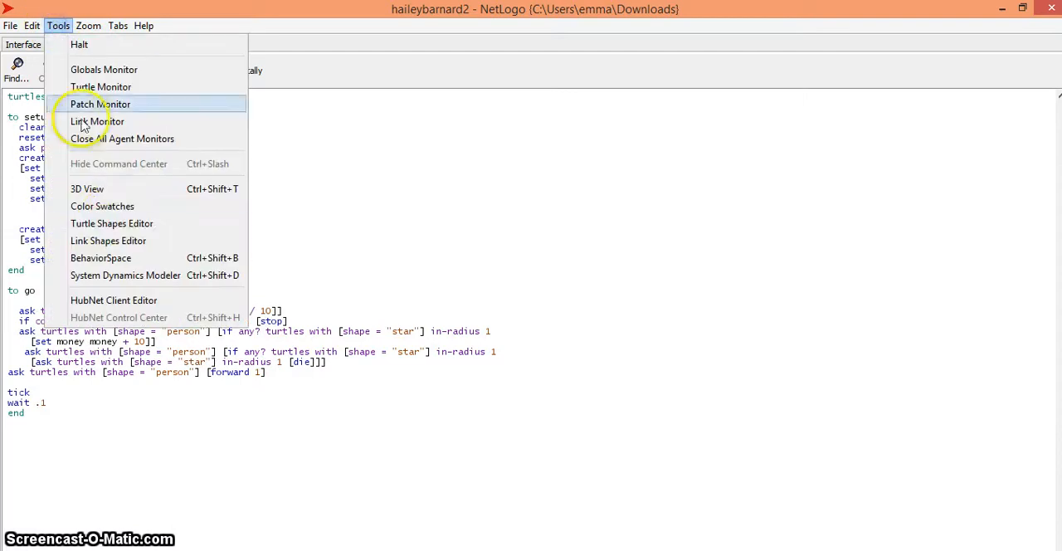
Look through the green shades in Tools > Color Swatches, then close the chart
{"action": "left_click", "coordinate": [102, 205]}
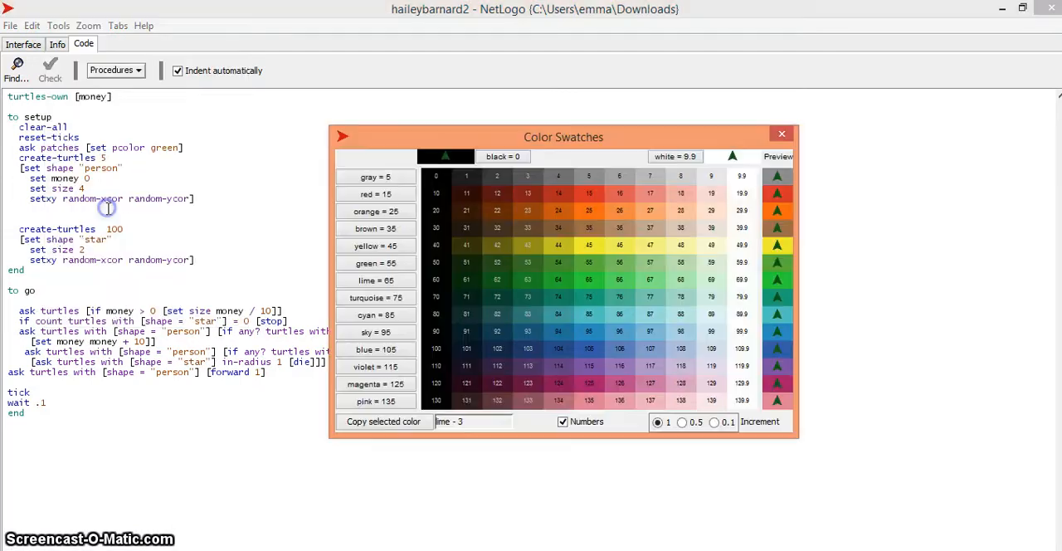
{"action": "mouse_move", "coordinate": [305, 208]}
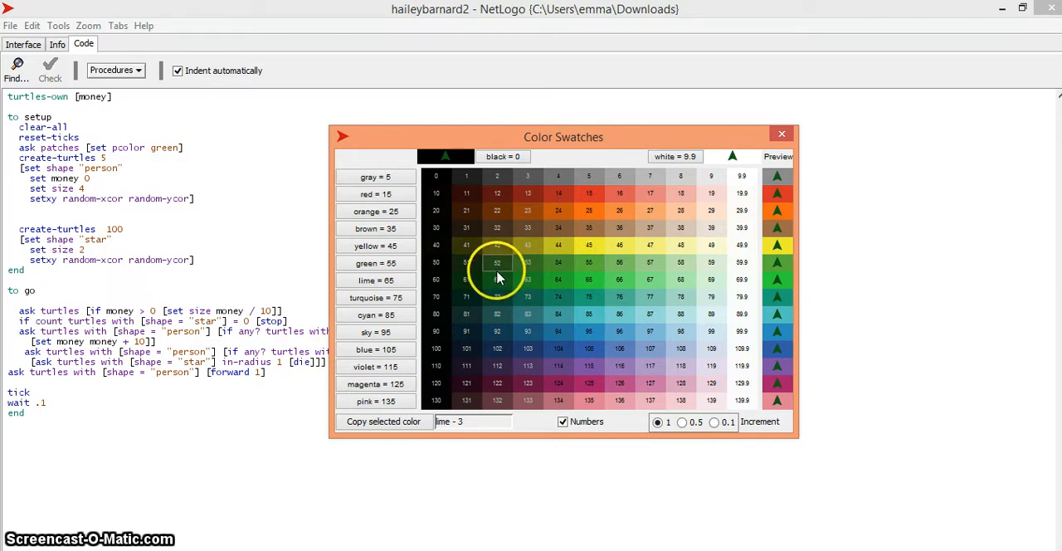
{"action": "mouse_move", "coordinate": [663, 211]}
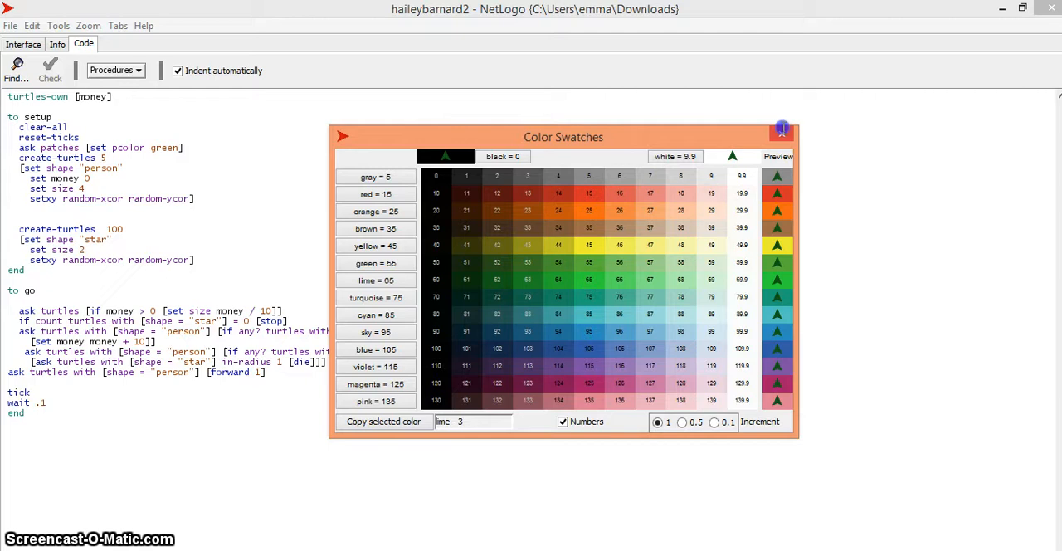
{"action": "left_click", "coordinate": [780, 129]}
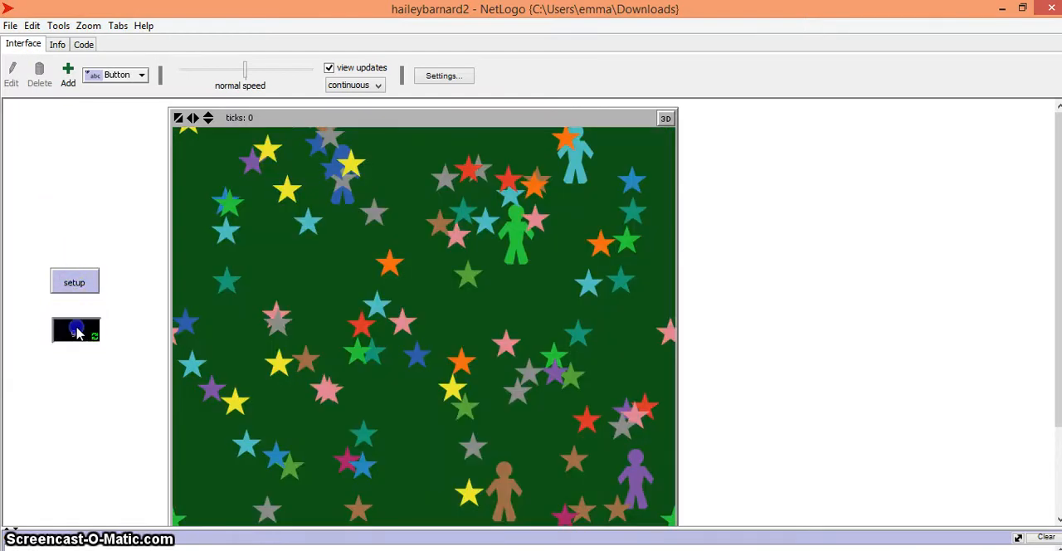
Run go for about 55 ticks as persons grow collecting stars, then stop it
{"action": "left_click", "coordinate": [73, 331]}
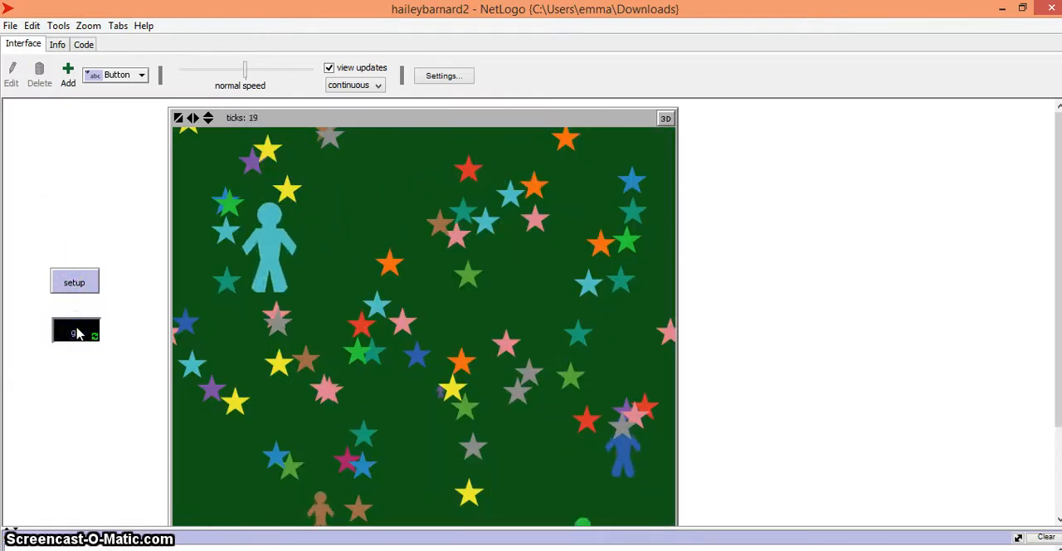
{"action": "left_click", "coordinate": [75, 331]}
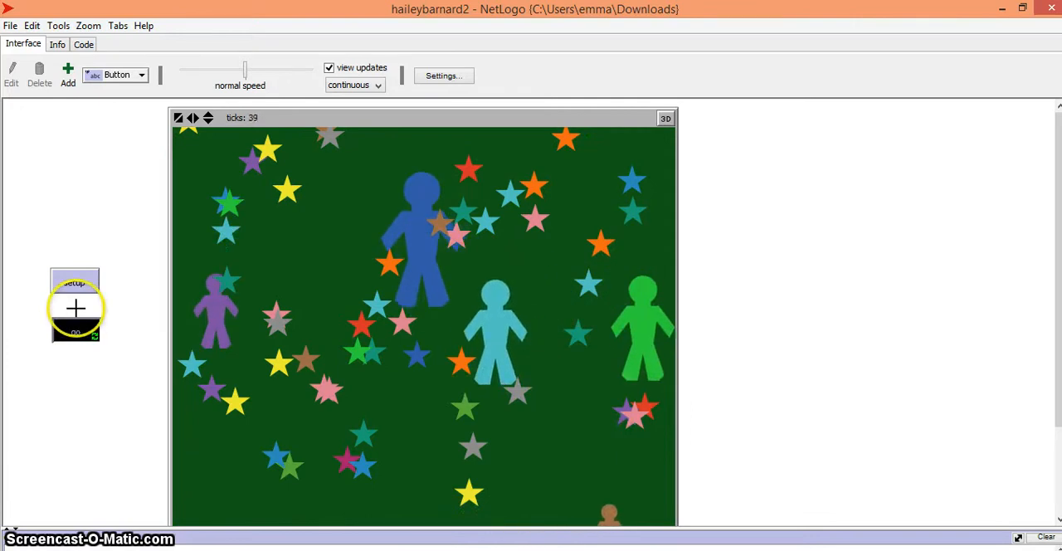
{"action": "left_click", "coordinate": [75, 332]}
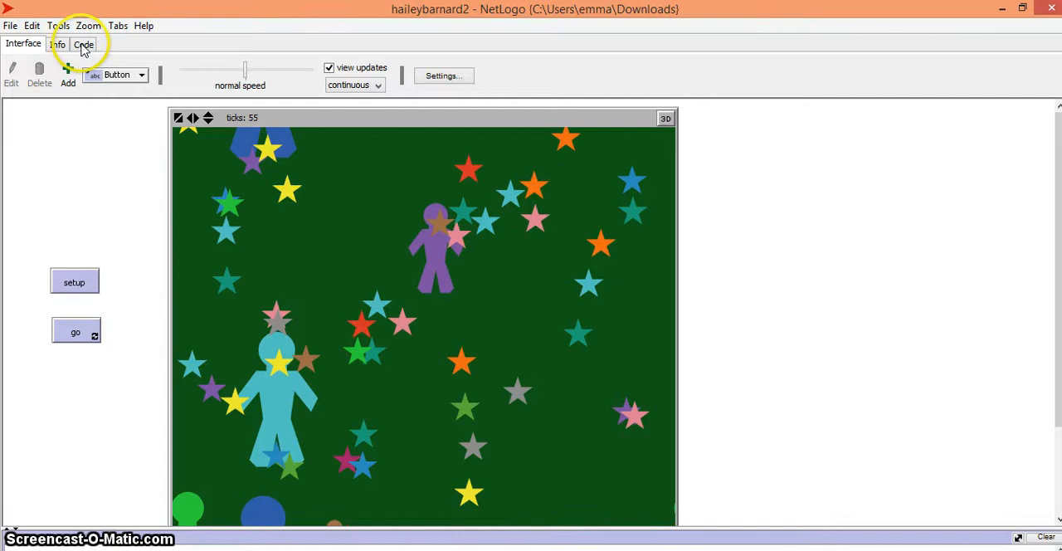
Add 'ask patches [set pcolor (pcolor + 1)]' as the first line of the go procedure
{"action": "left_click", "coordinate": [83, 44]}
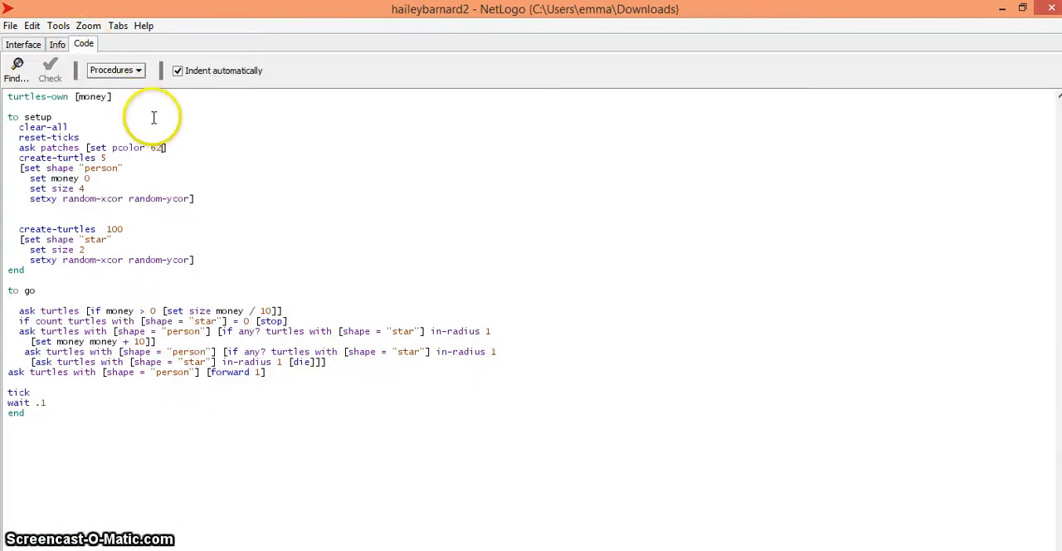
{"action": "mouse_move", "coordinate": [57, 304]}
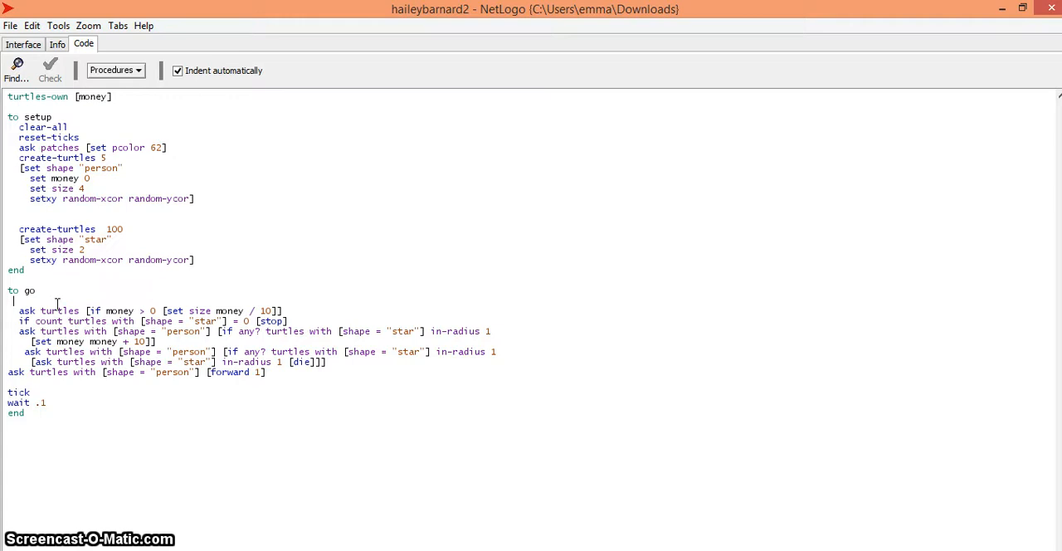
{"action": "type", "text": "ask p"}
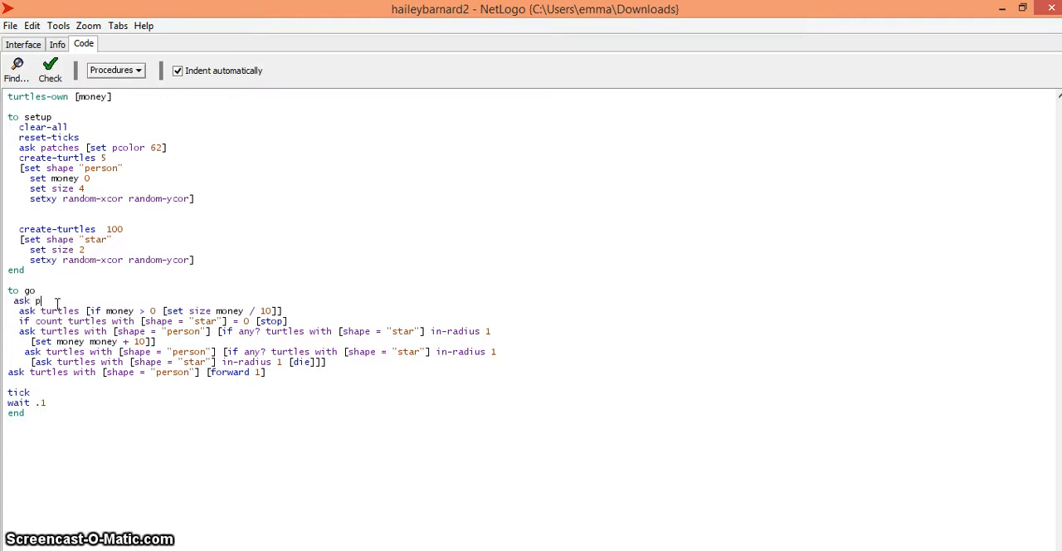
{"action": "type", "text": "atches"}
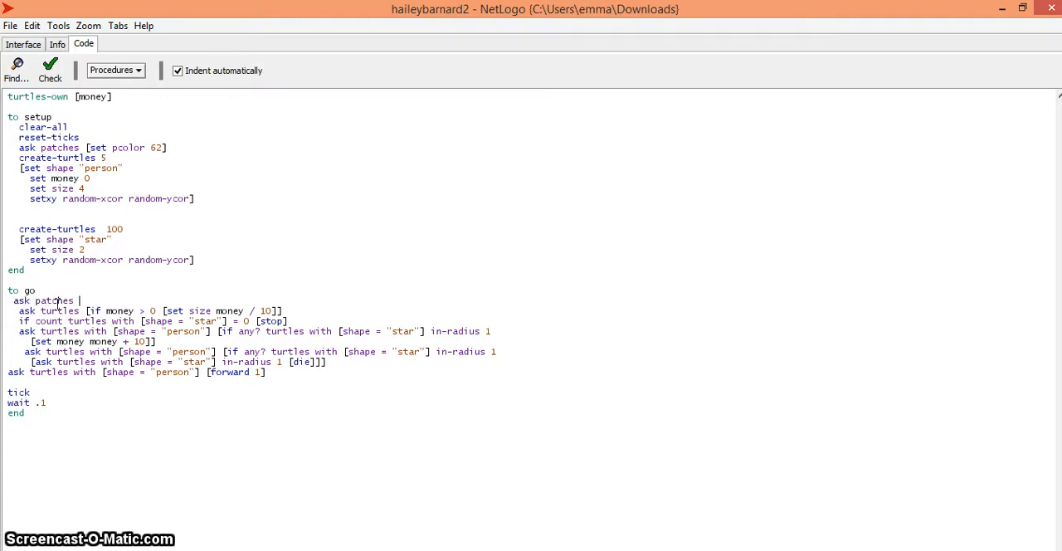
{"action": "type", "text": "[set pcolo"}
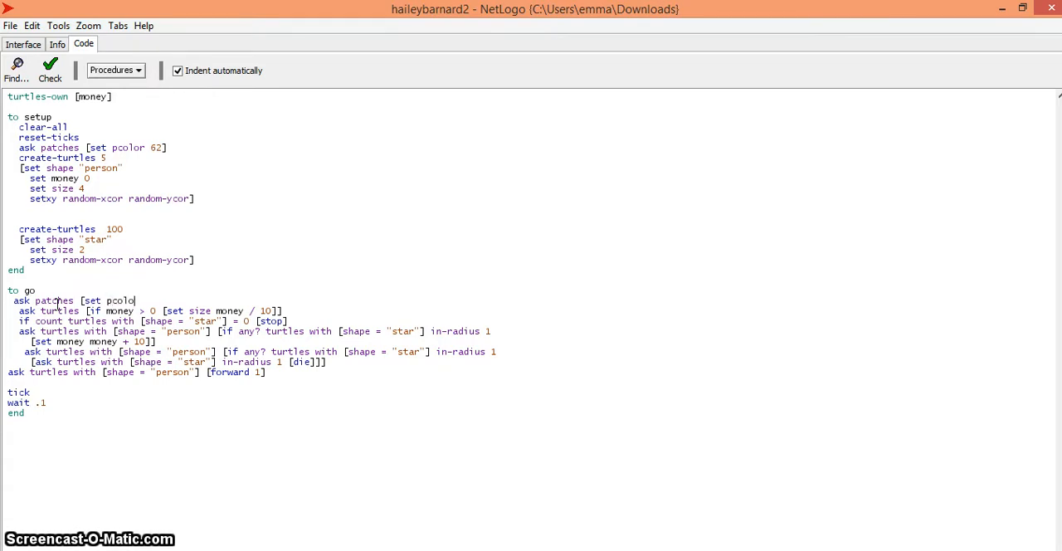
{"action": "type", "text": "("}
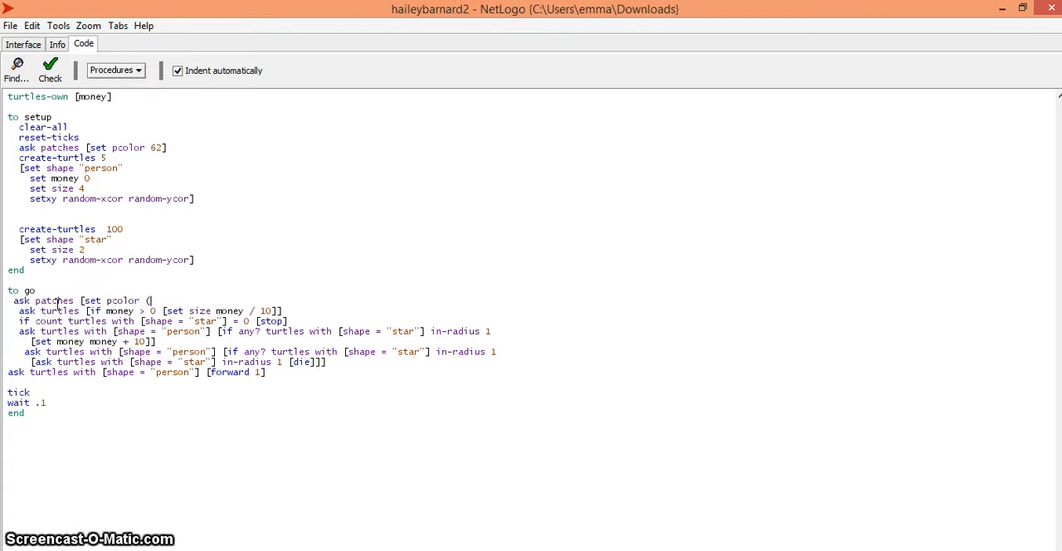
{"action": "type", "text": "pcolor + 1"}
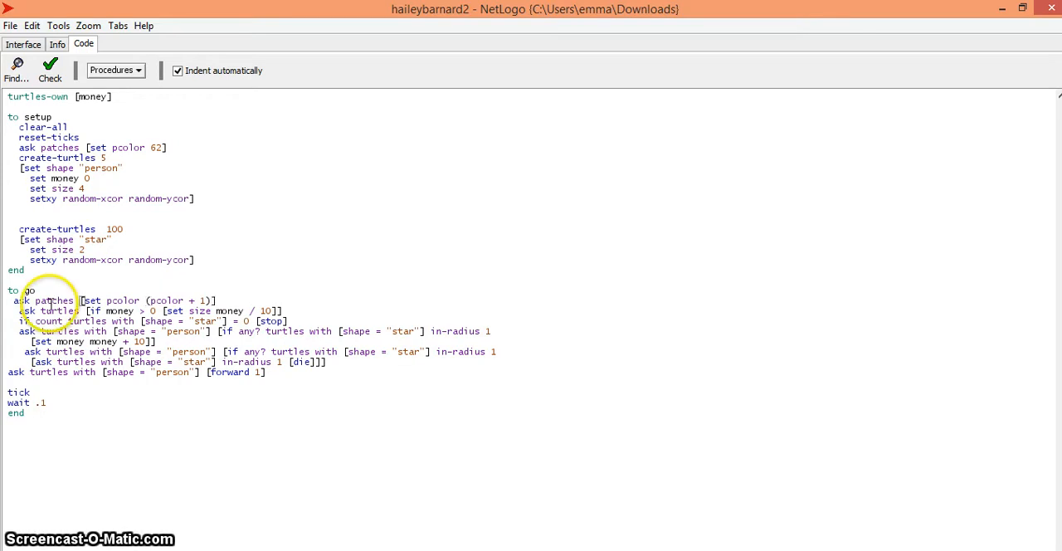
{"action": "left_click", "coordinate": [49, 70]}
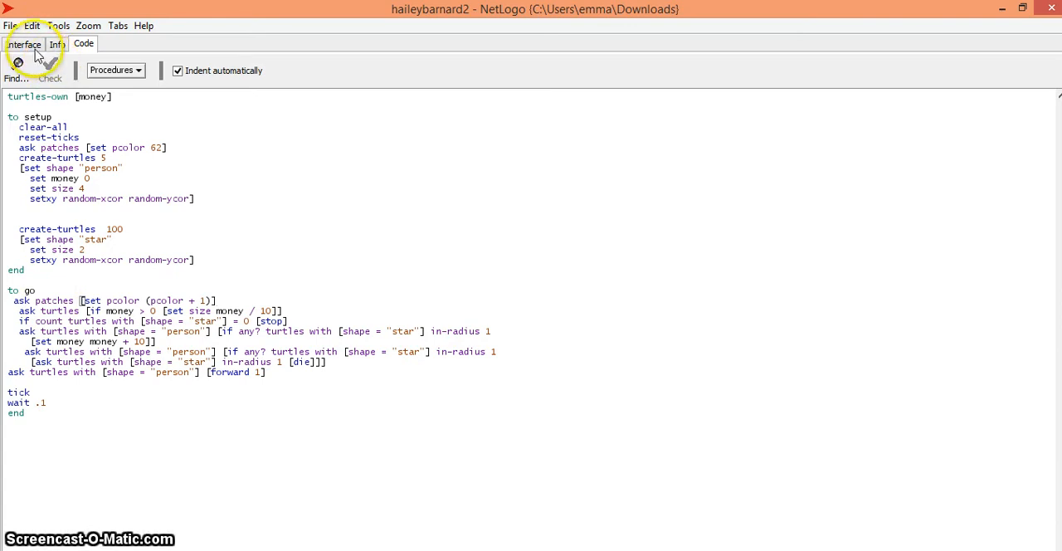
Set up and run the model to watch the background cycle colours, then return to the code
{"action": "left_click", "coordinate": [24, 43]}
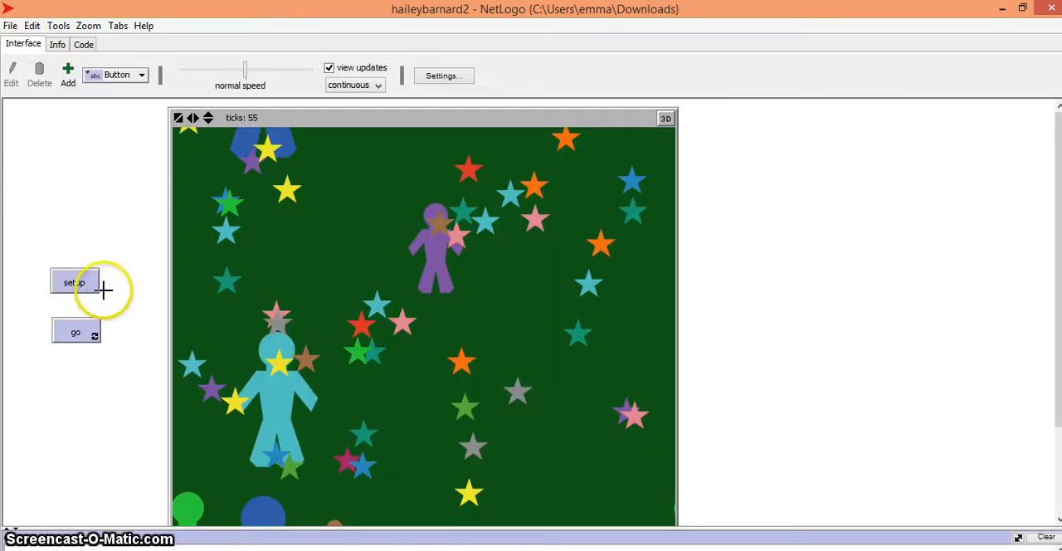
{"action": "left_click", "coordinate": [74, 282]}
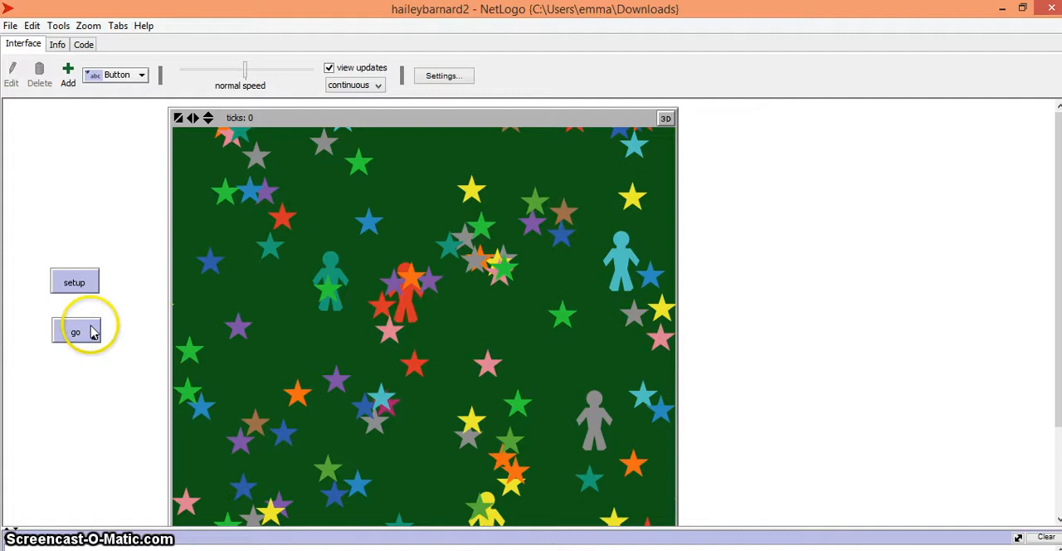
{"action": "left_click", "coordinate": [75, 331]}
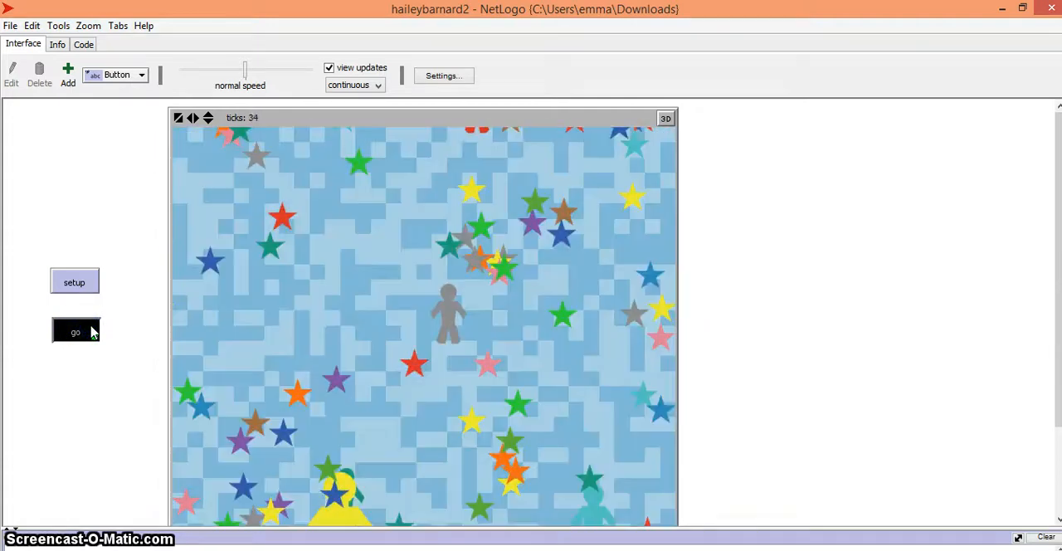
{"action": "left_click", "coordinate": [75, 332]}
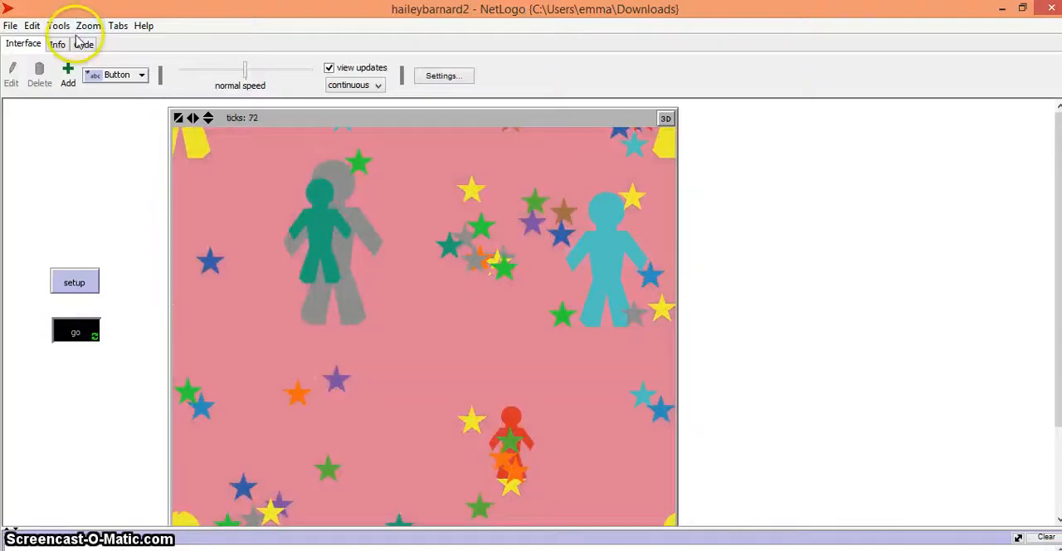
{"action": "left_click", "coordinate": [83, 44]}
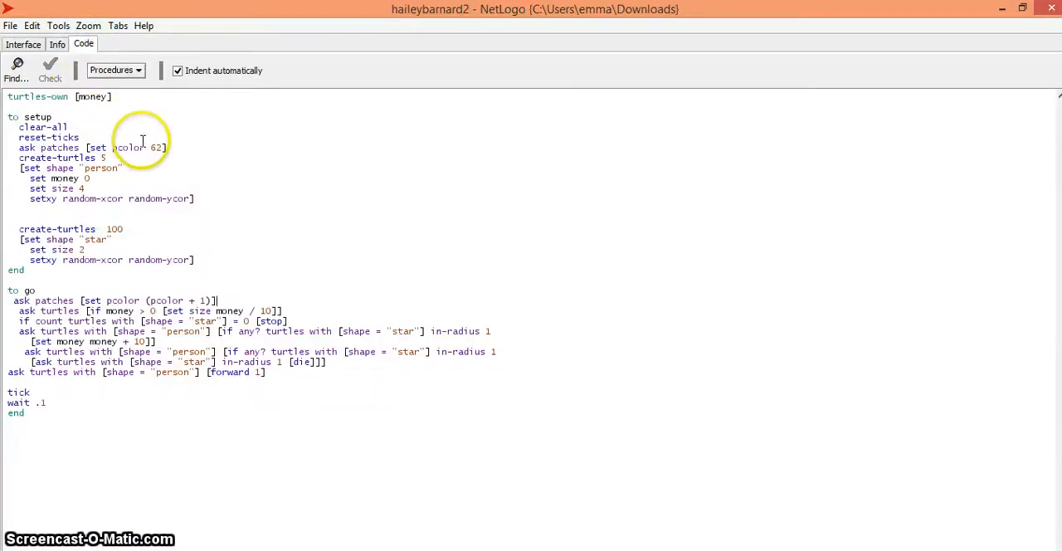
Replace the fixed patch colour 62 in setup with 'random 100' and check the code
{"action": "double_click", "coordinate": [157, 147]}
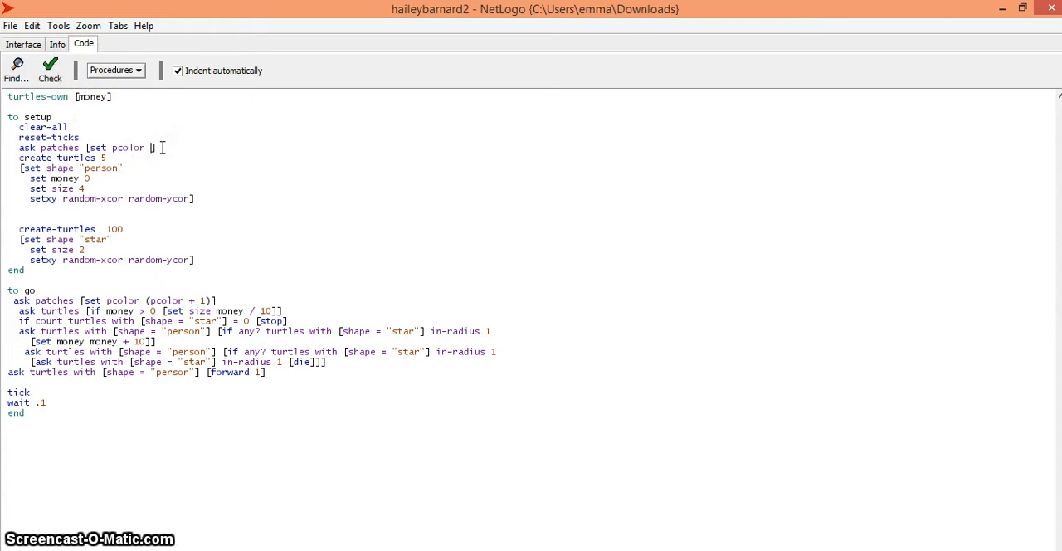
{"action": "type", "text": "r"}
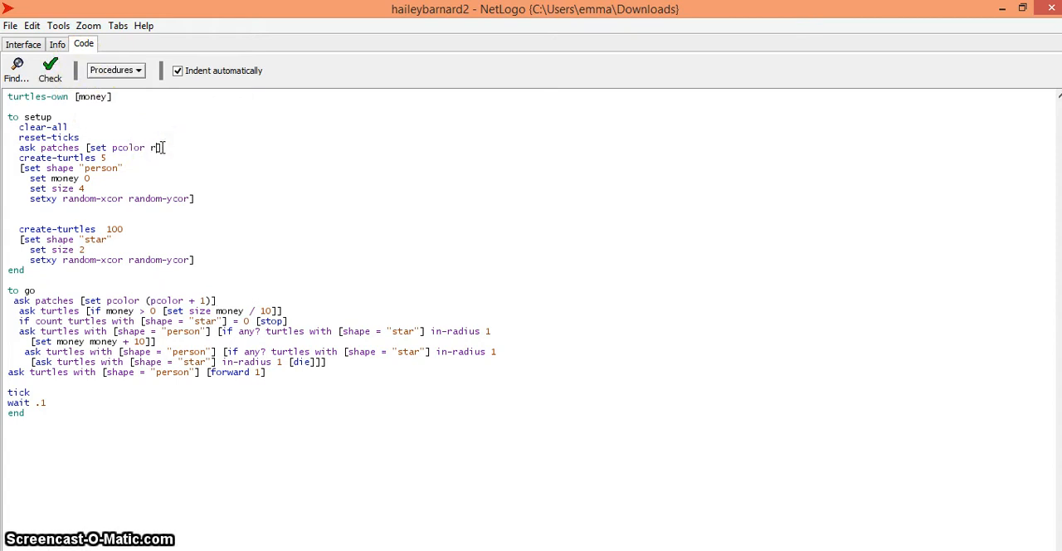
{"action": "type", "text": "andom"}
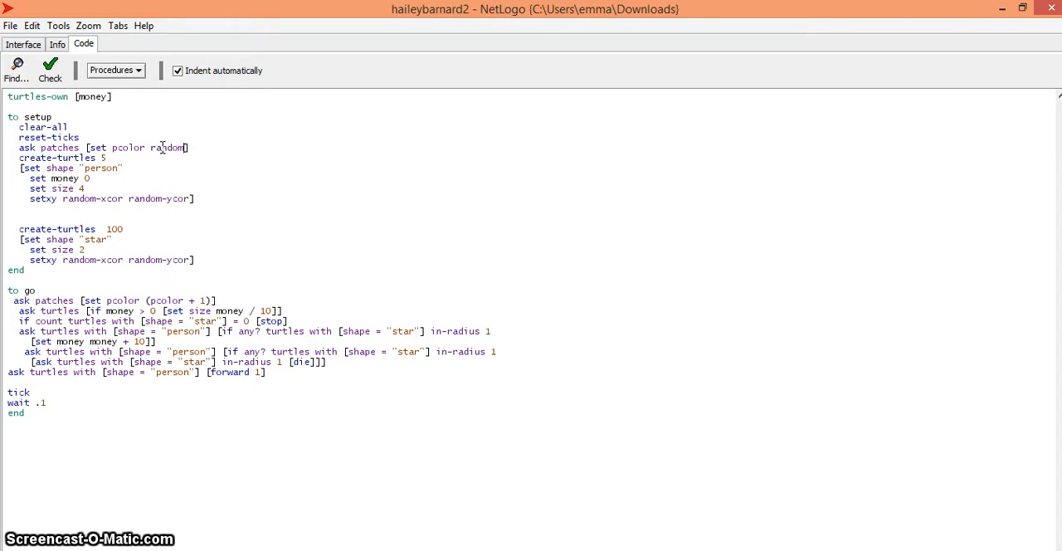
{"action": "type", "text": "100"}
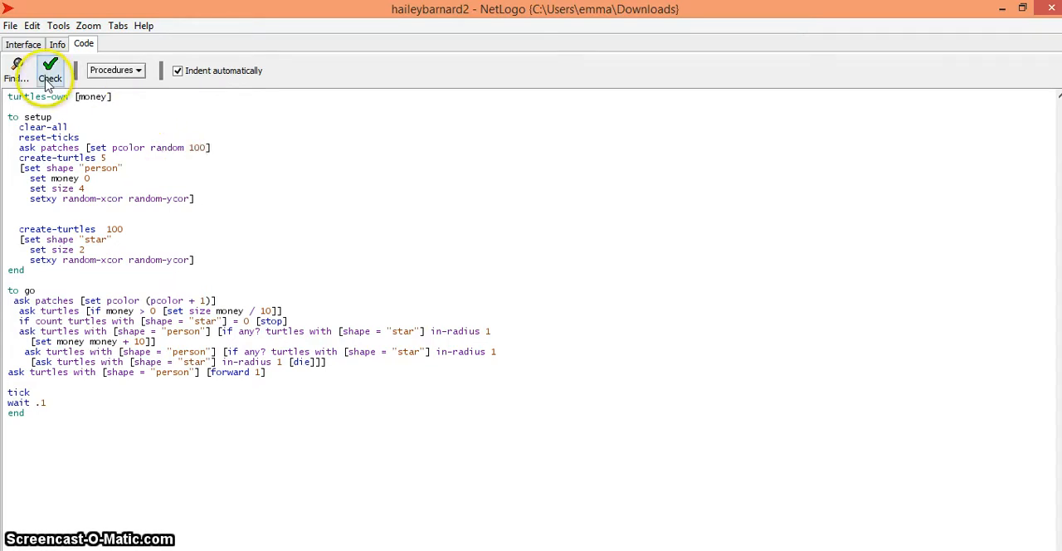
{"action": "left_click", "coordinate": [22, 44]}
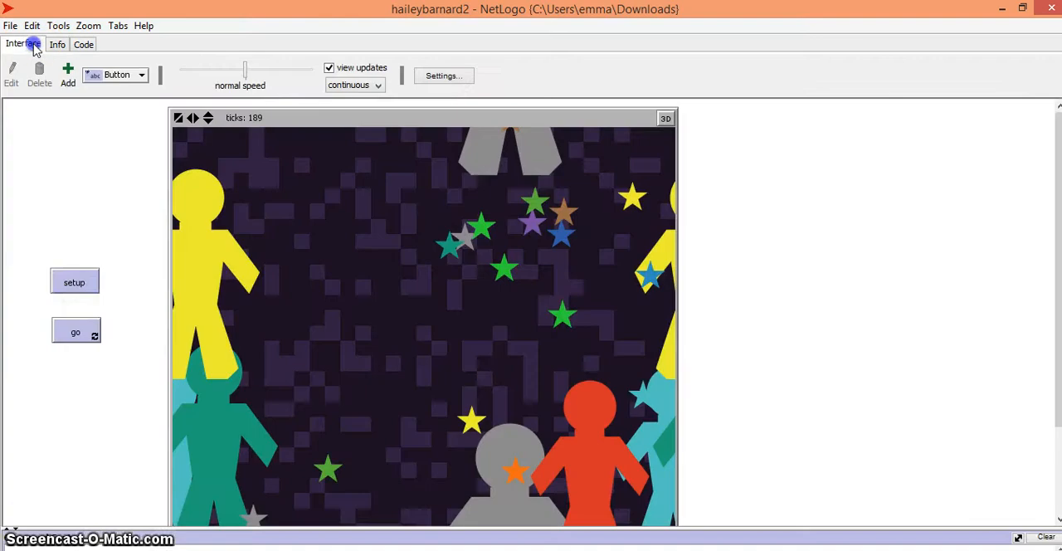
Set up a random-colour world and briefly run go, then stop it
{"action": "left_click", "coordinate": [74, 281]}
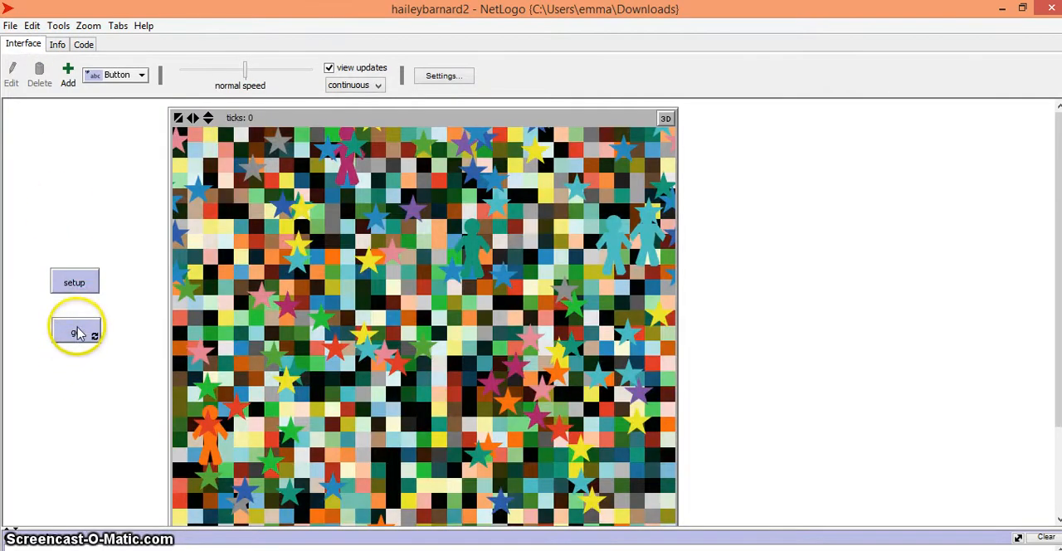
{"action": "left_click", "coordinate": [75, 330]}
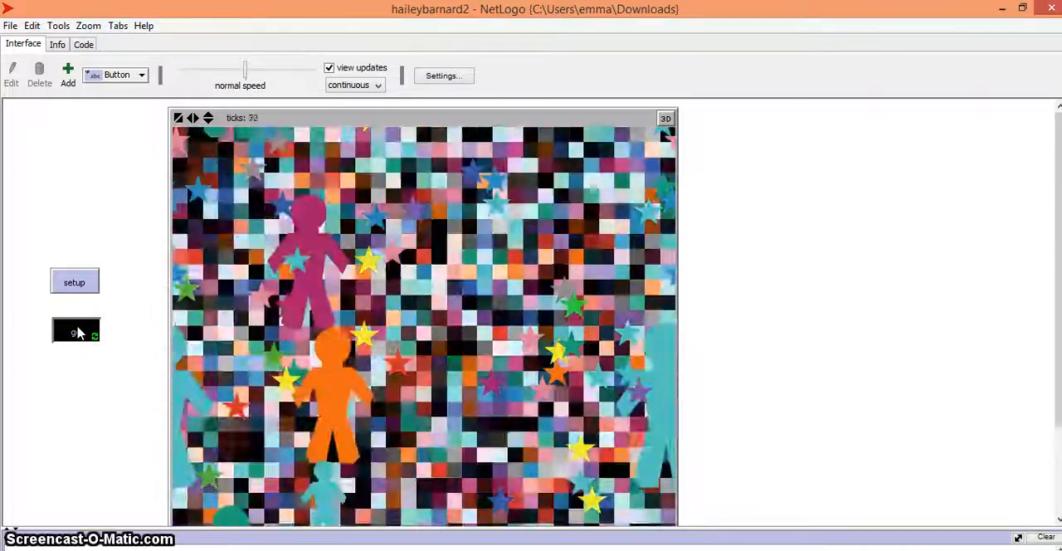
{"action": "left_click", "coordinate": [75, 331]}
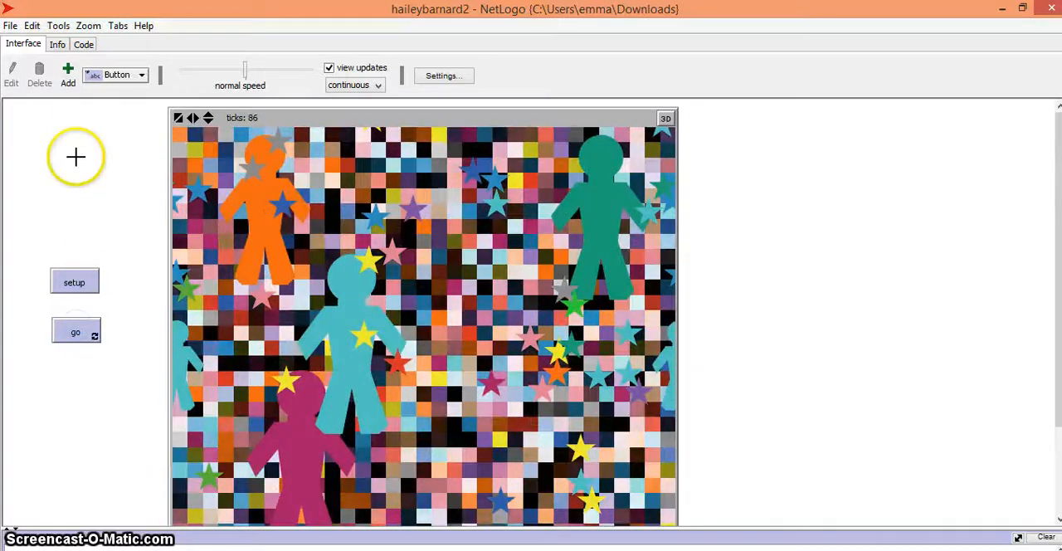
Delete the pcolor + 1 line from go, check the code, and return to the view
{"action": "left_click", "coordinate": [83, 44]}
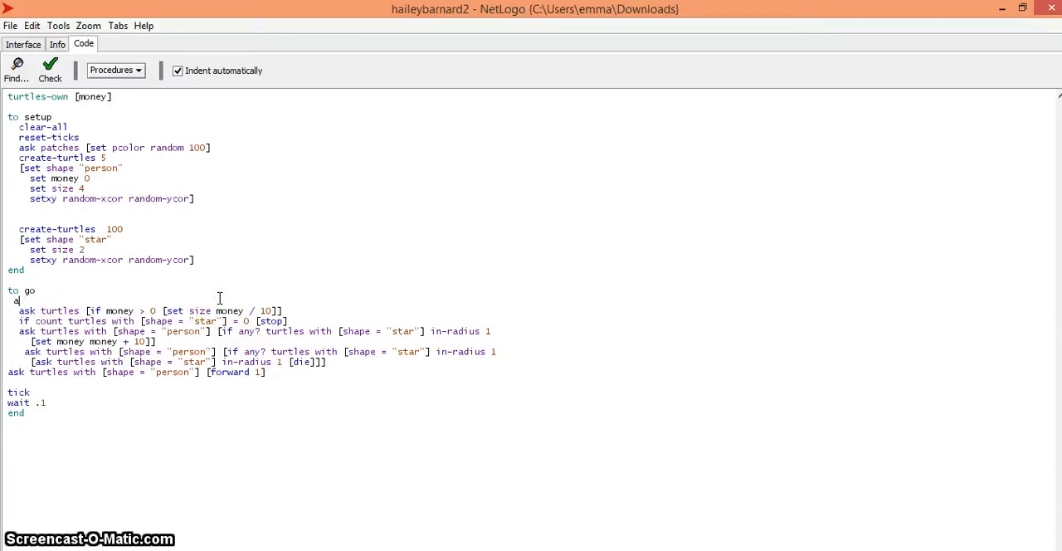
{"action": "left_click", "coordinate": [50, 70]}
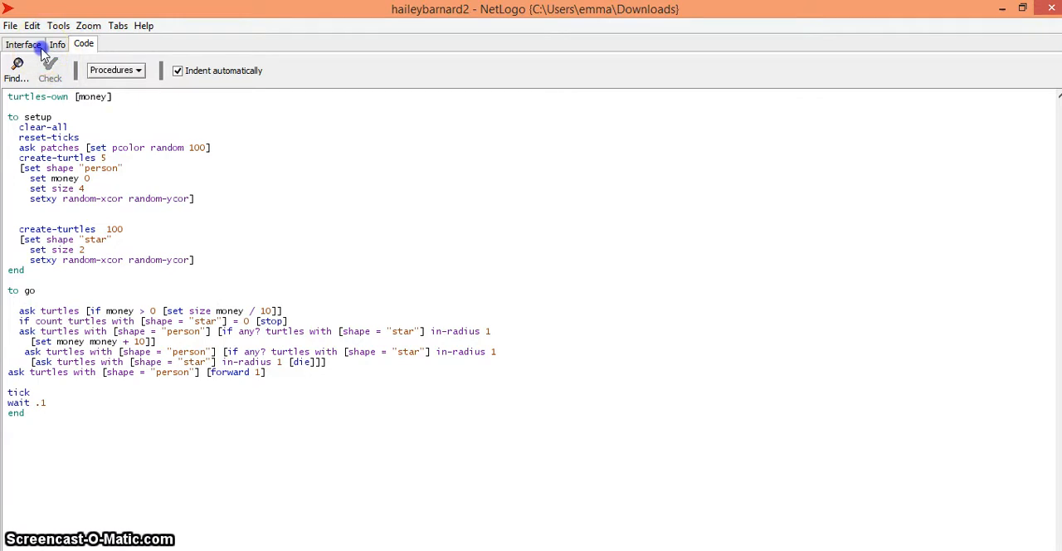
{"action": "left_click", "coordinate": [22, 43]}
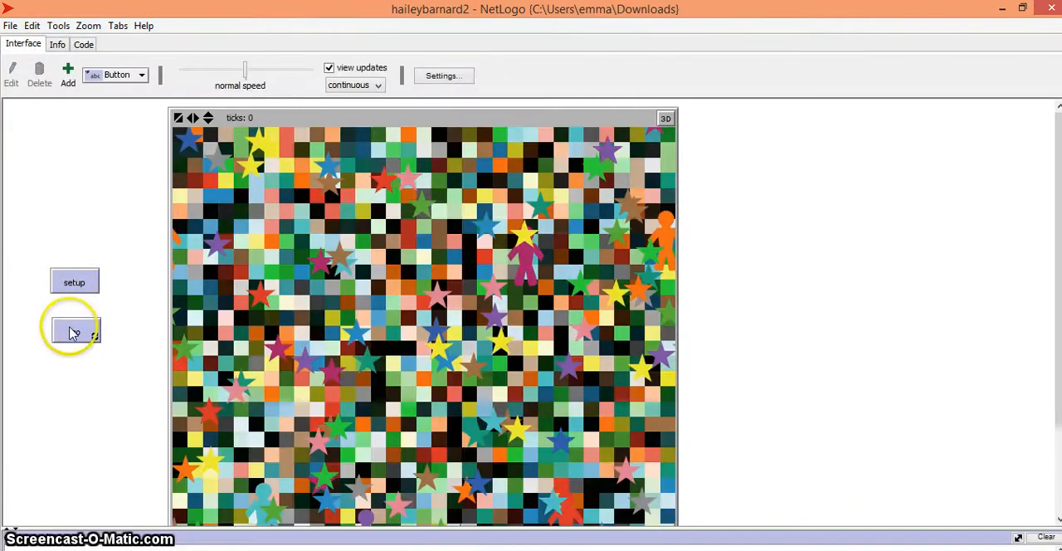
Run go past 50 ticks and stop it, with the random background staying fixed
{"action": "left_click", "coordinate": [75, 332]}
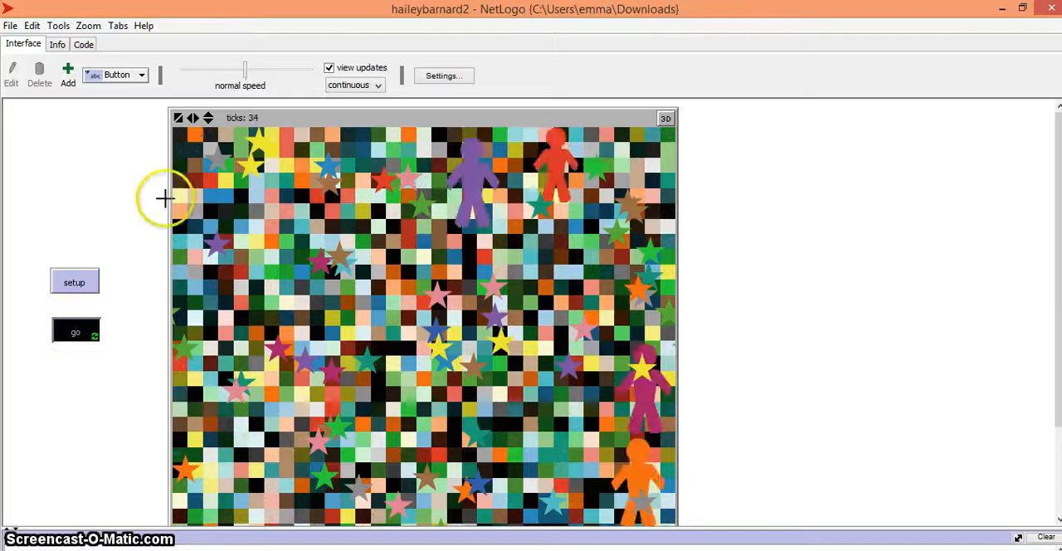
{"action": "left_click", "coordinate": [75, 331]}
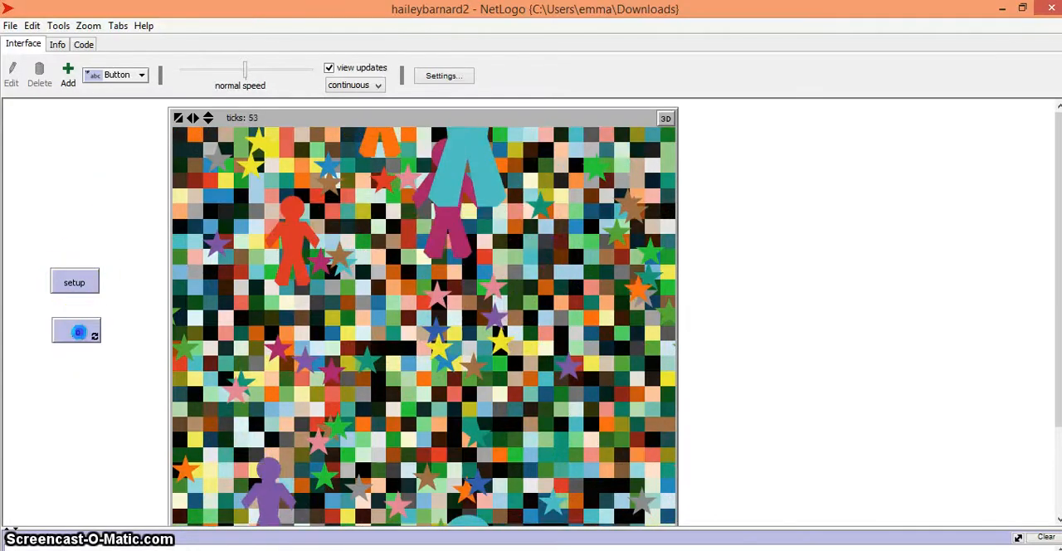